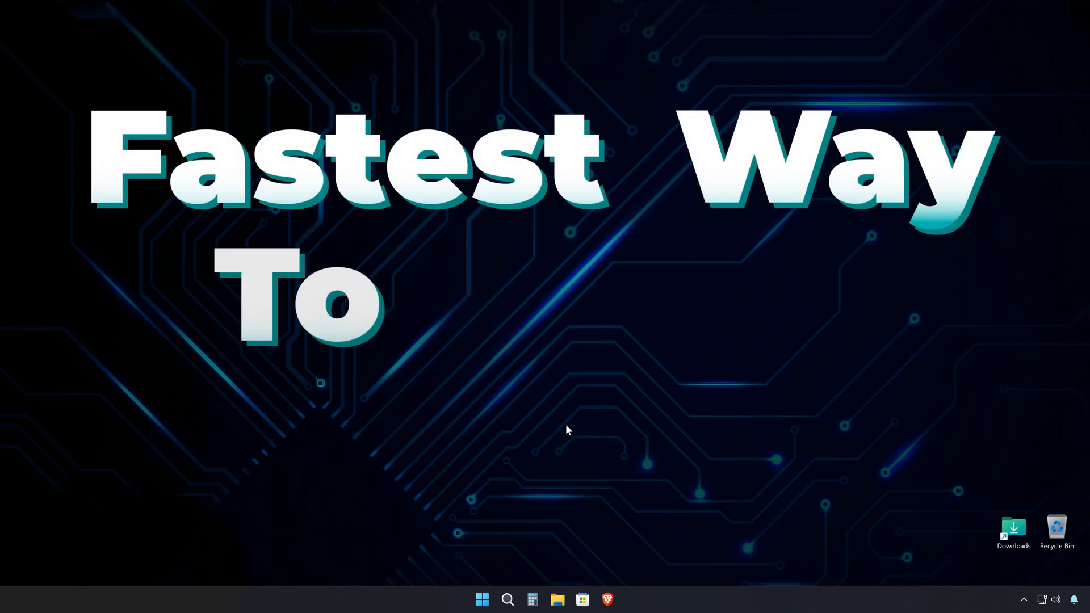
# Launch Brave and search 'ffmpeg' to reach the official ffmpeg.org home page
pyautogui.click(606, 599)
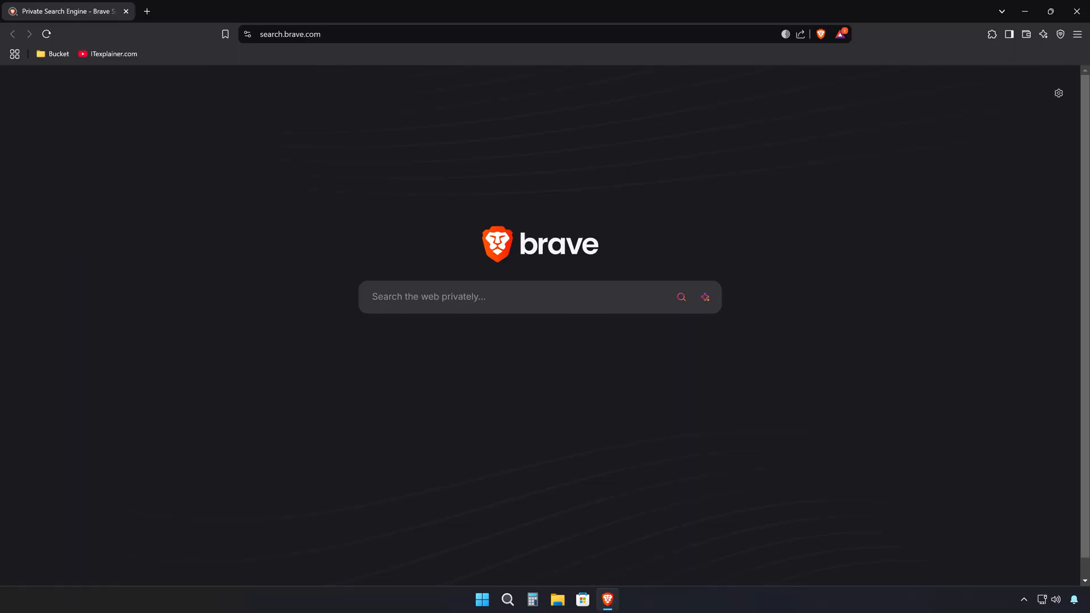
pyautogui.write('ffmpeg.org')
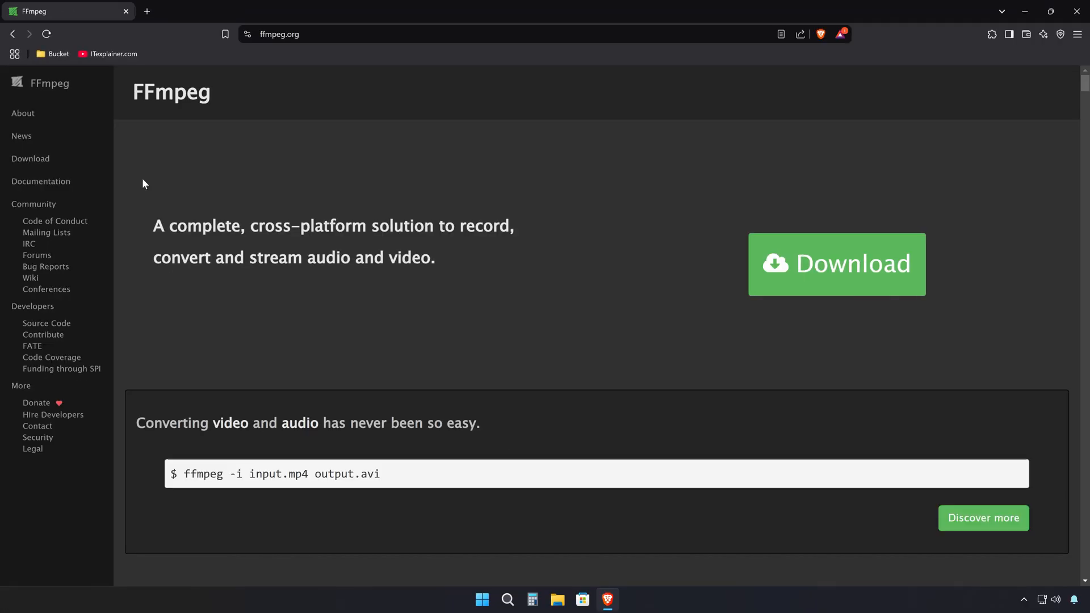
# From the FFmpeg Download page's Windows section, reach gyan.dev's Windows builds page
pyautogui.click(837, 264)
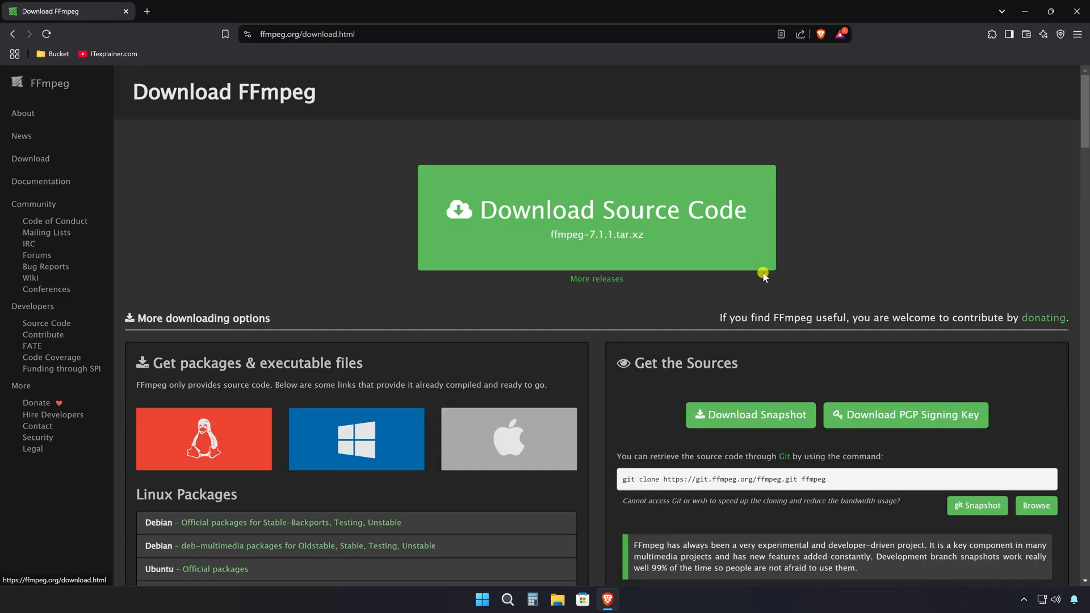
pyautogui.scroll(-3)
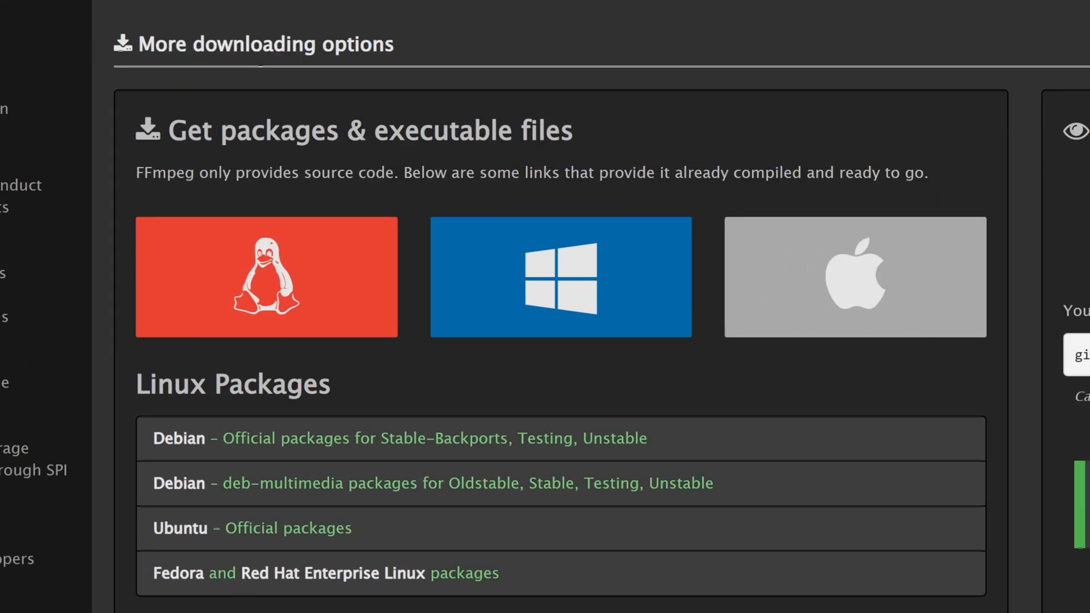
pyautogui.click(560, 277)
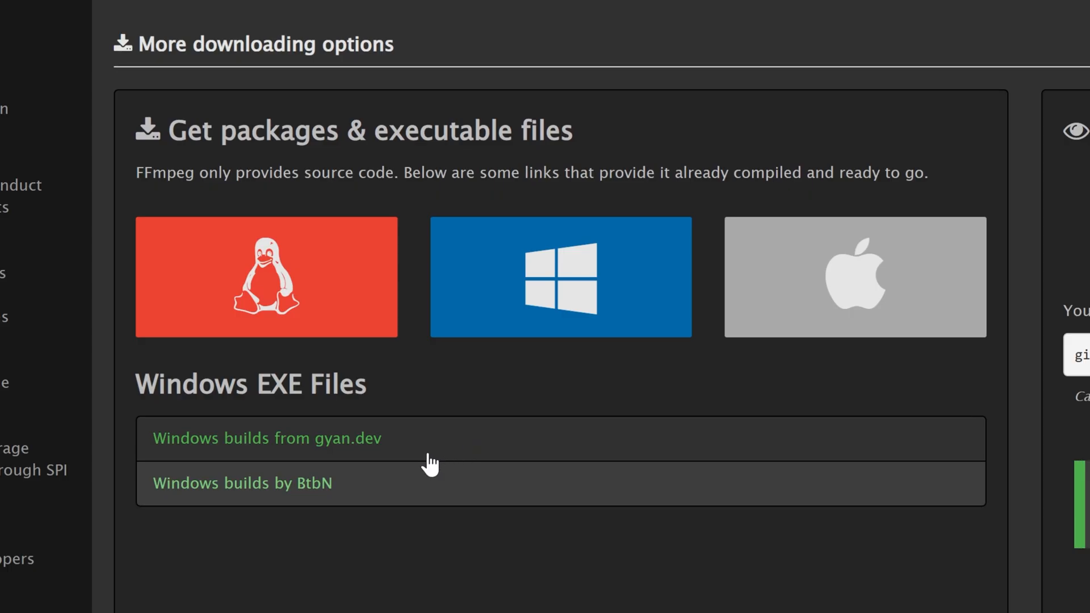
pyautogui.scroll(-3)
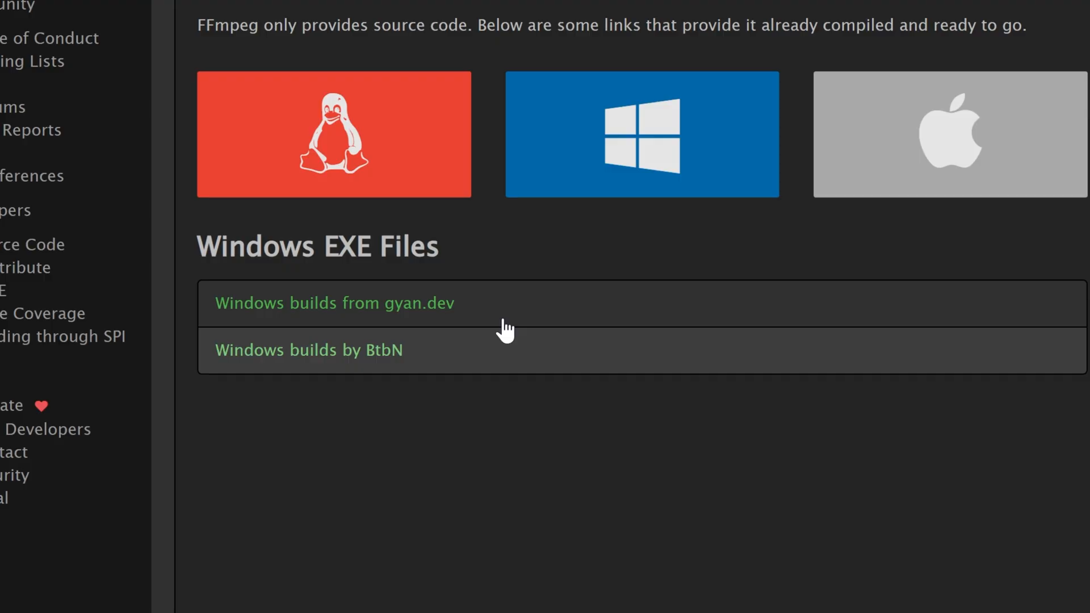
pyautogui.click(334, 303)
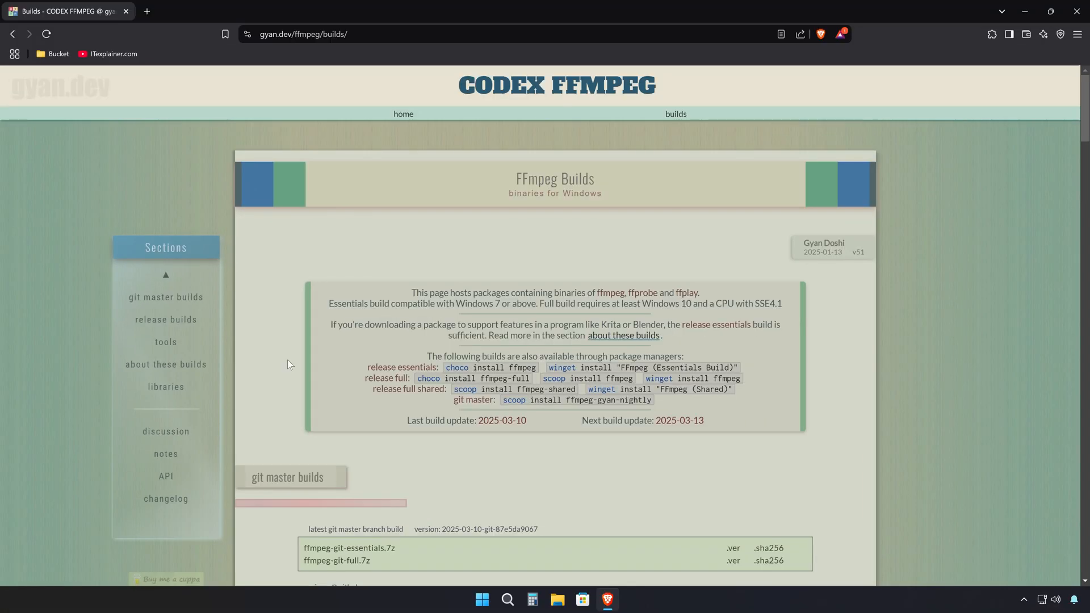
# Download ffmpeg-git-full.7z from the git master builds and save it into Downloads
pyautogui.scroll(-3)
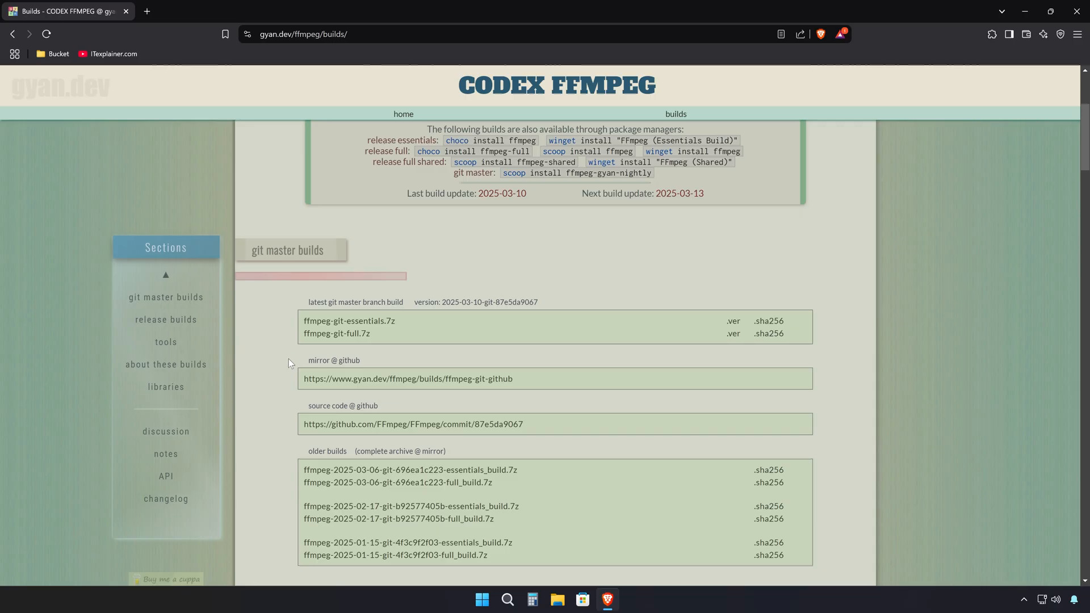
pyautogui.click(337, 334)
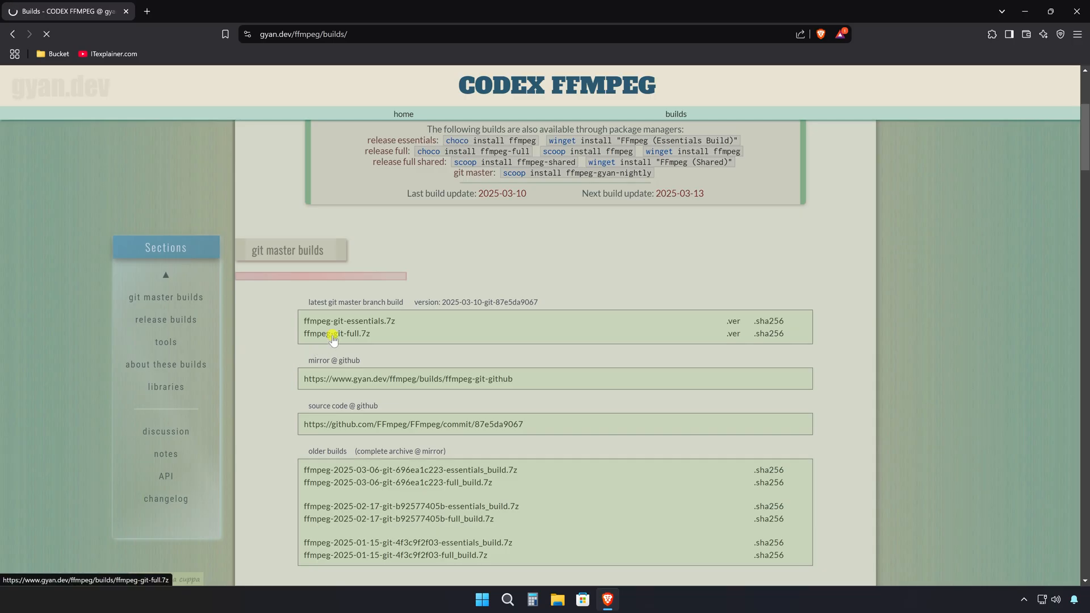
pyautogui.click(336, 334)
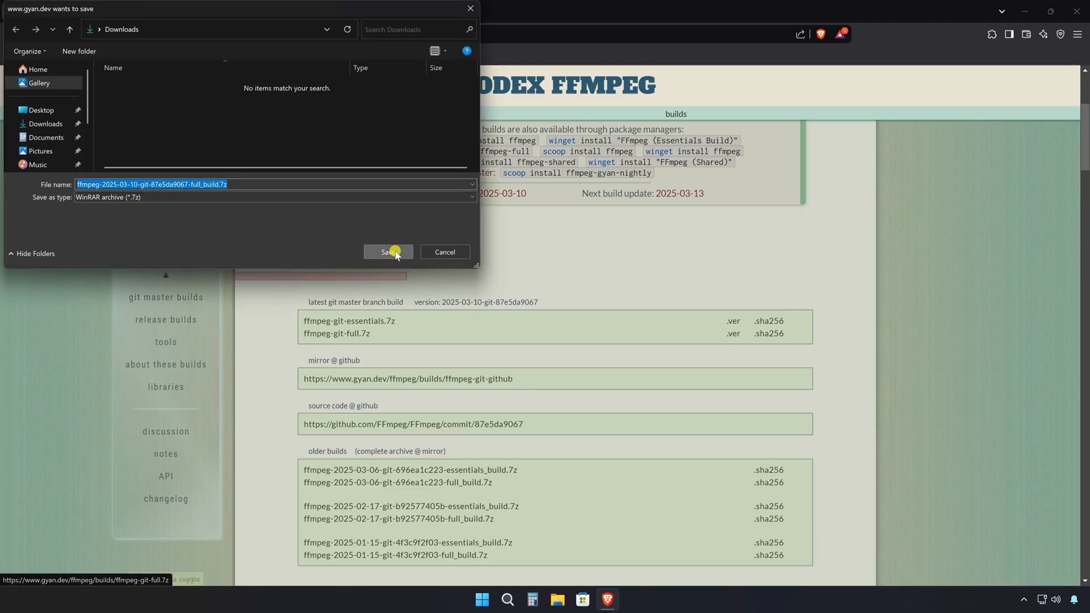
pyautogui.click(388, 252)
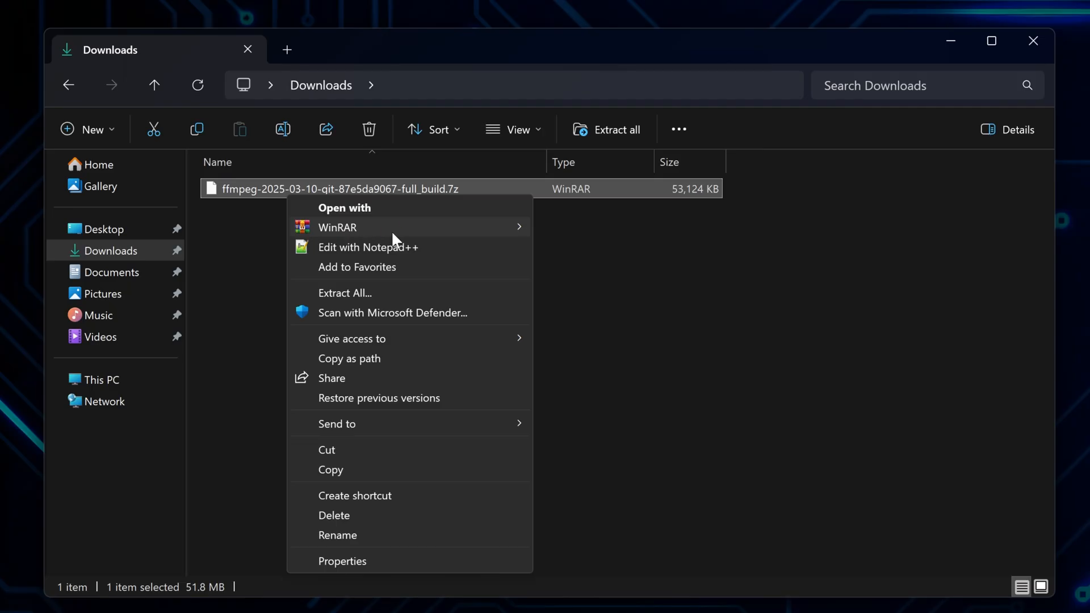
pyautogui.moveTo(337, 227)
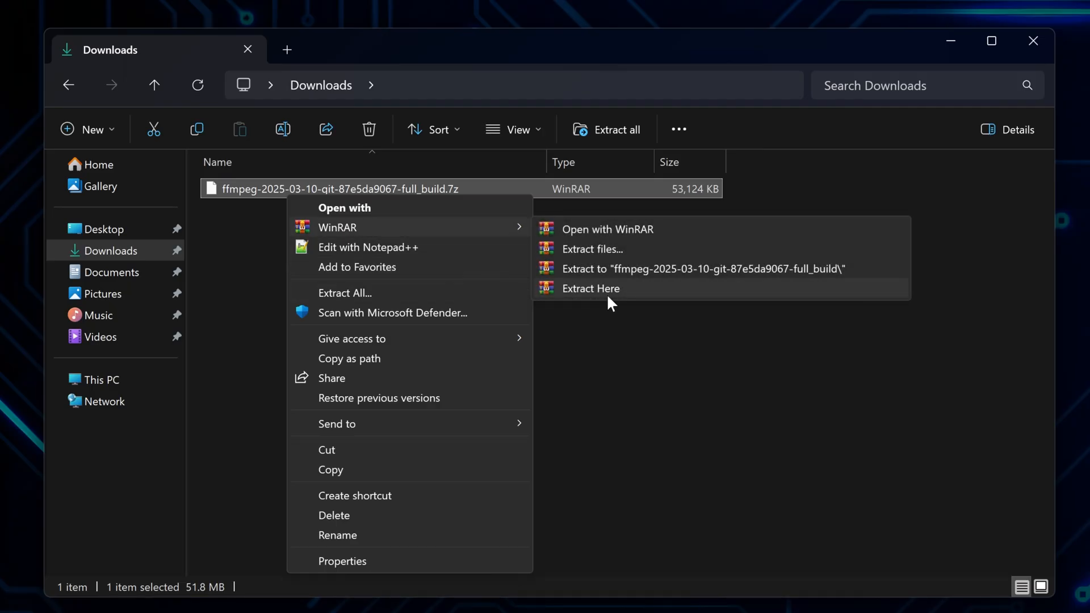
# Extract the 7z archive into Downloads with WinRAR and delete the original archive
pyautogui.click(590, 288)
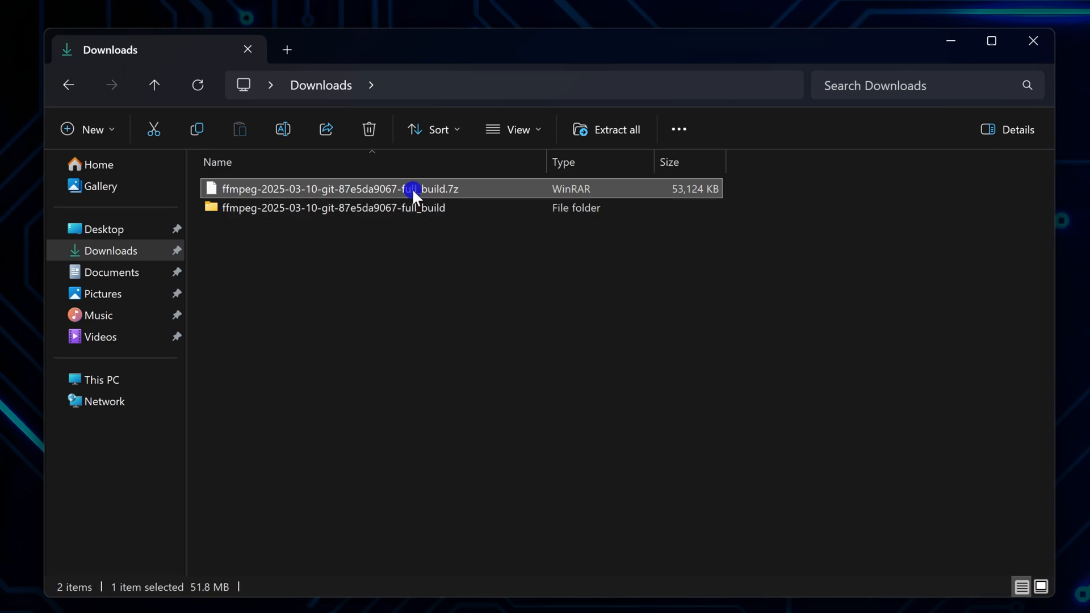
pyautogui.rightClick(414, 188)
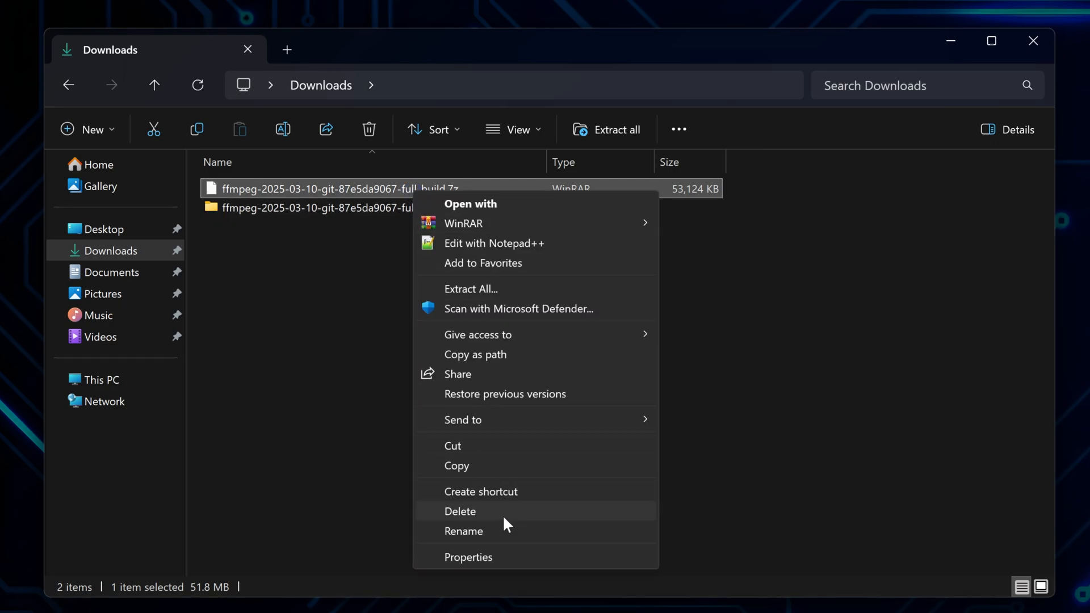
pyautogui.click(460, 511)
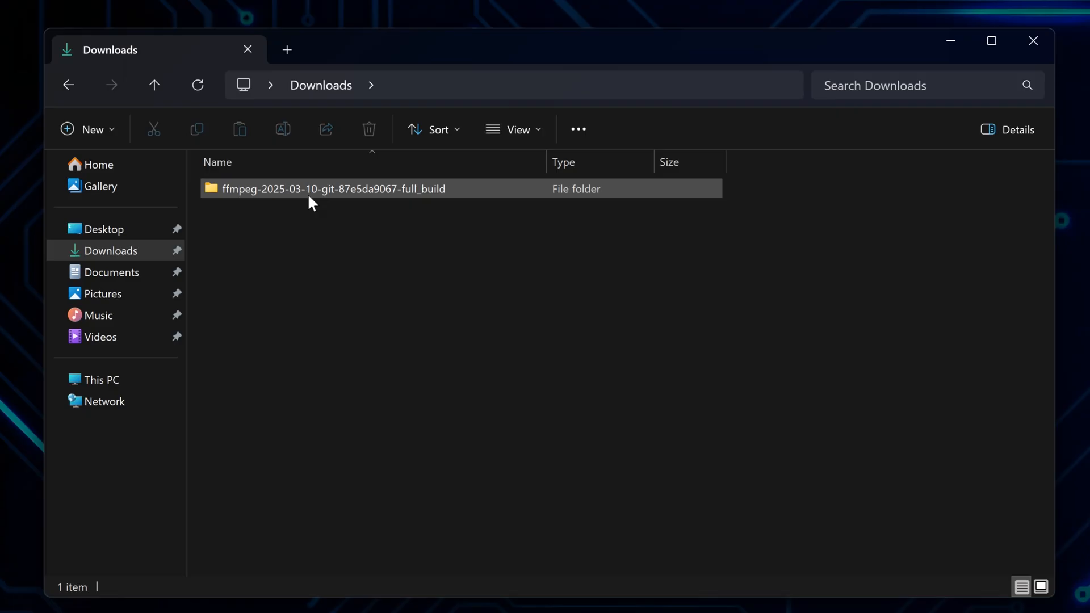
# Rename the extracted folder to 'FFMPEG' and cut it for moving to C:\
pyautogui.rightClick(311, 191)
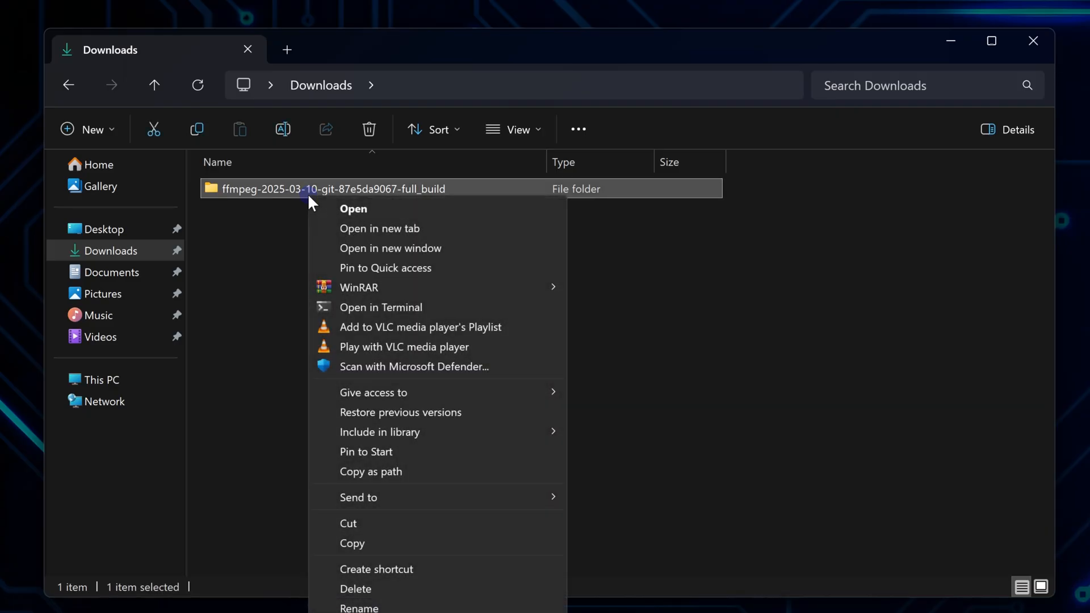
pyautogui.click(359, 606)
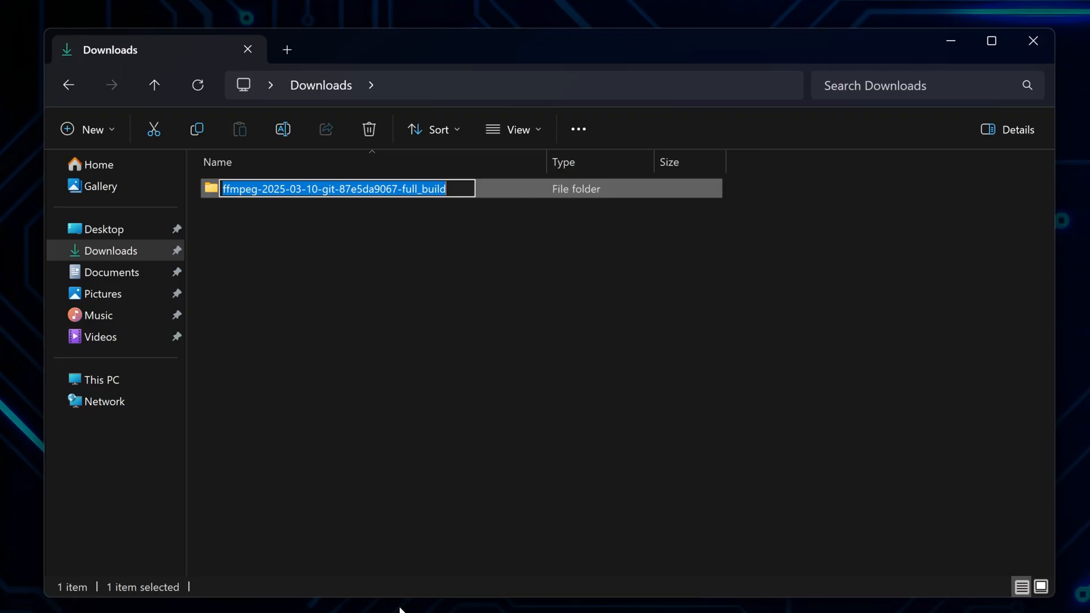
pyautogui.write('FF')
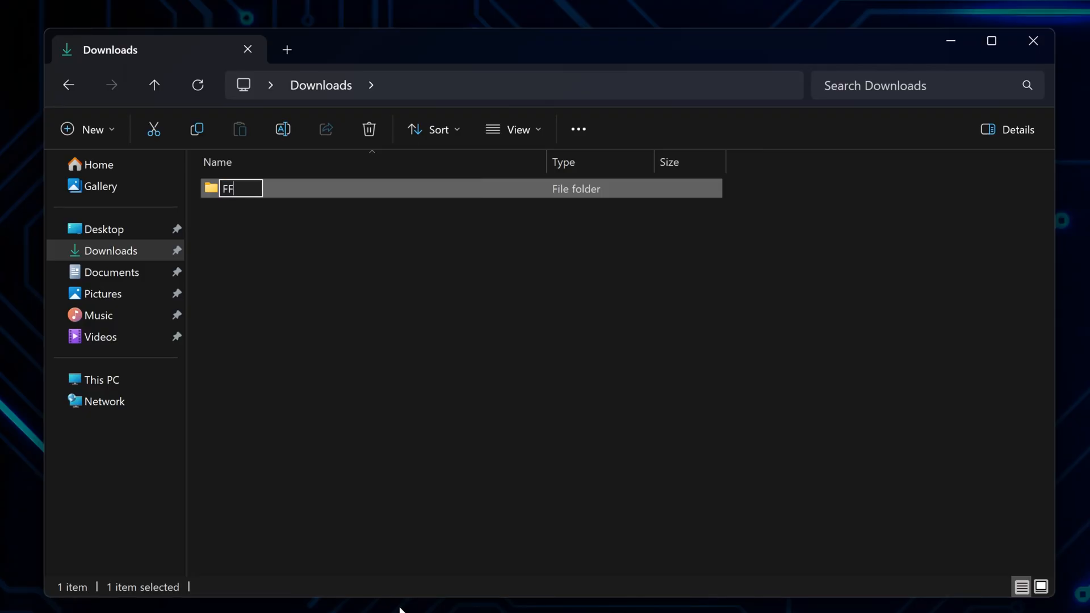
pyautogui.write('MPEG')
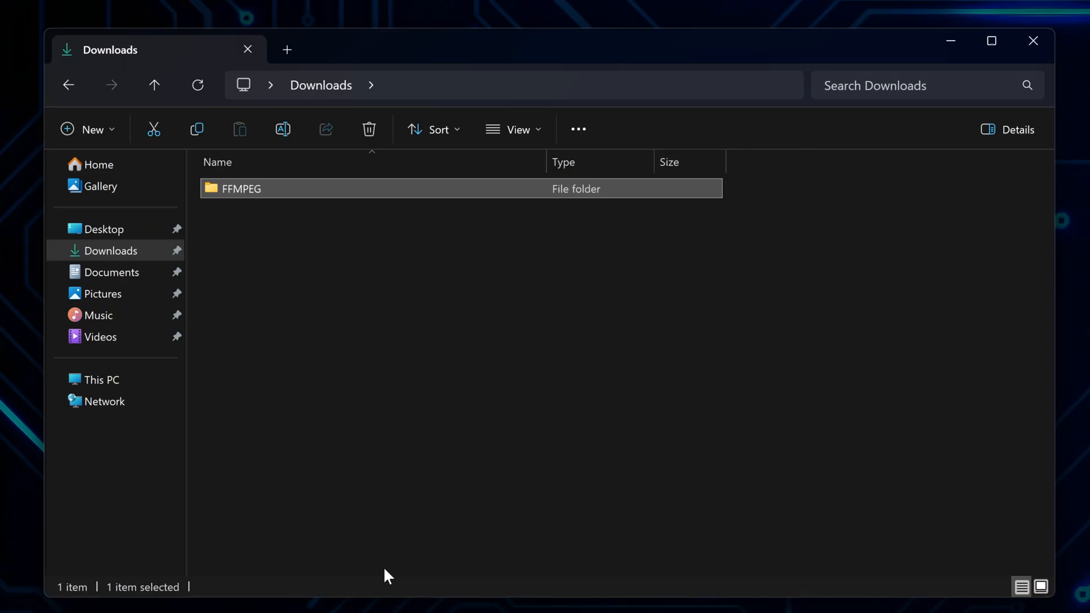
pyautogui.rightClick(239, 189)
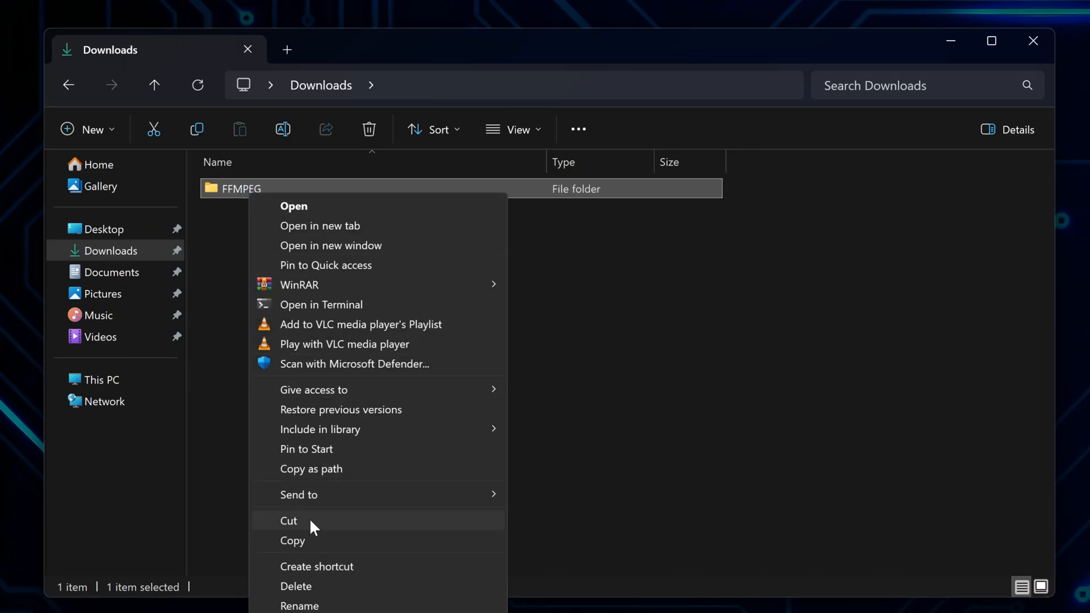
pyautogui.click(100, 380)
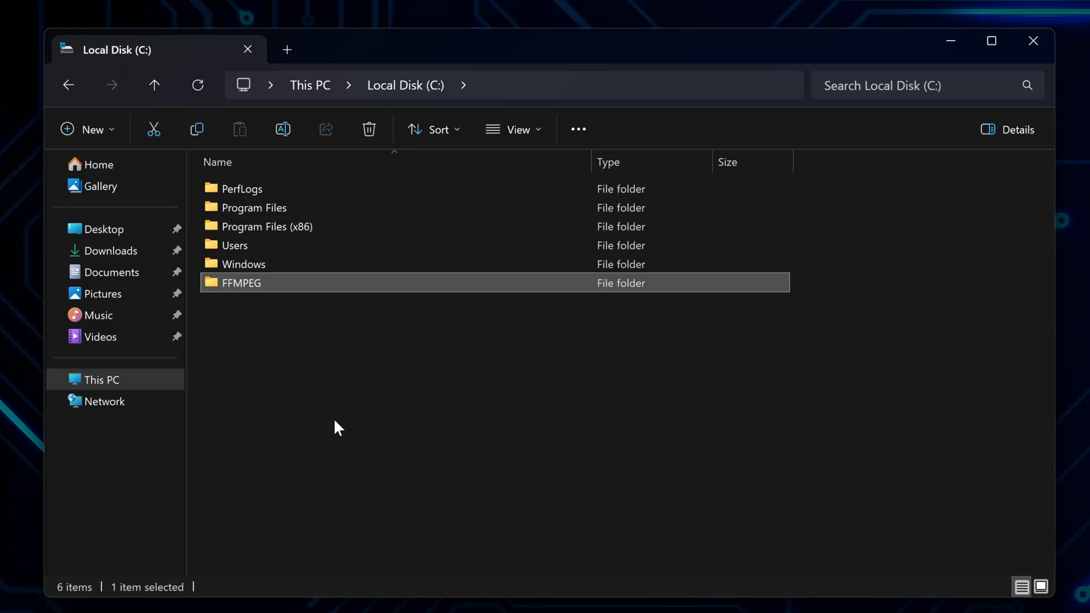
# Browse into C:\FFMPEG\bin, which holds ffmpeg.exe, ffplay.exe and ffprobe.exe
pyautogui.doubleClick(241, 283)
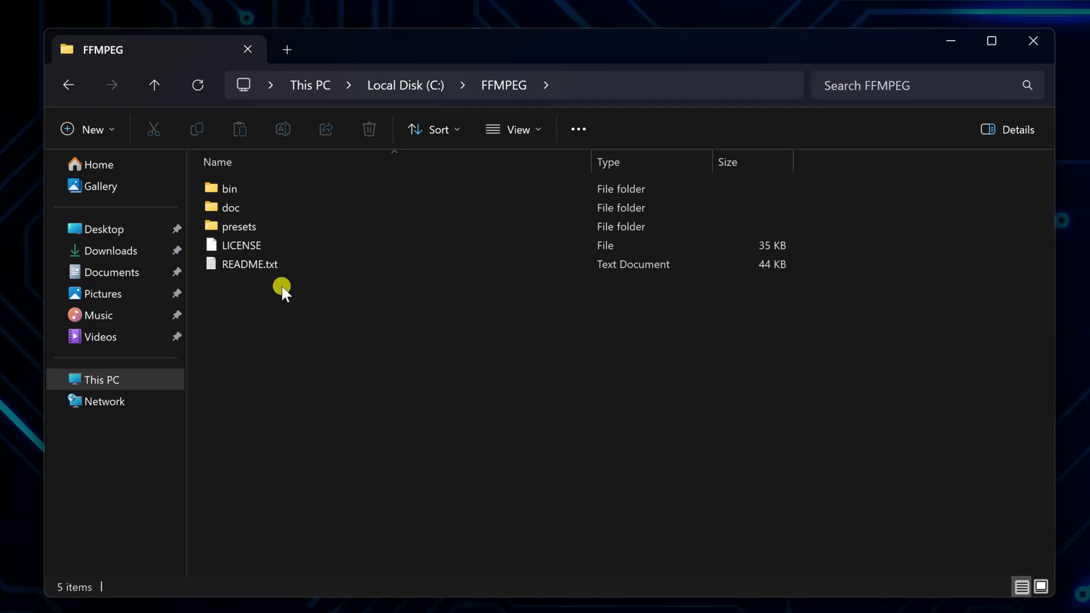
pyautogui.click(229, 189)
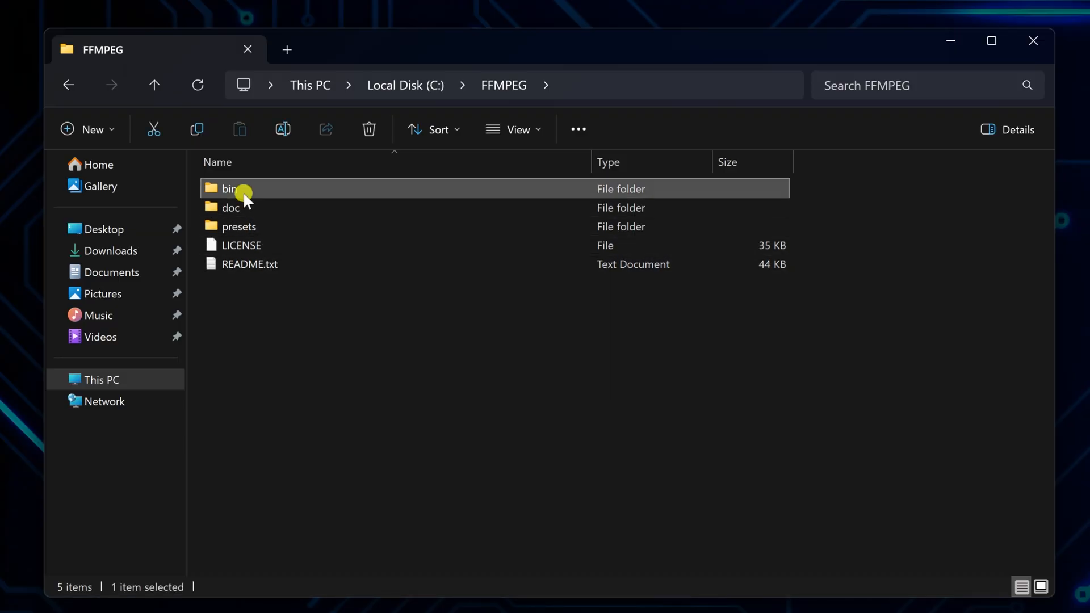
pyautogui.doubleClick(230, 188)
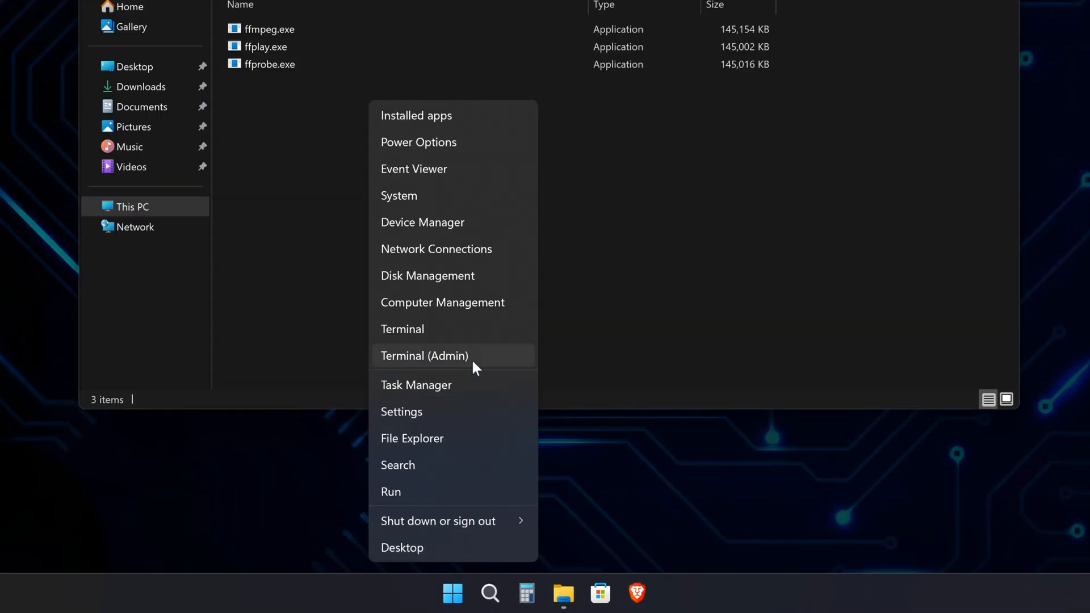
# In an administrator PowerShell, run setx /m path "C:\FFMPEG\bin;%path%" to add bin to the system PATH
pyautogui.click(424, 355)
pyautogui.write('set')
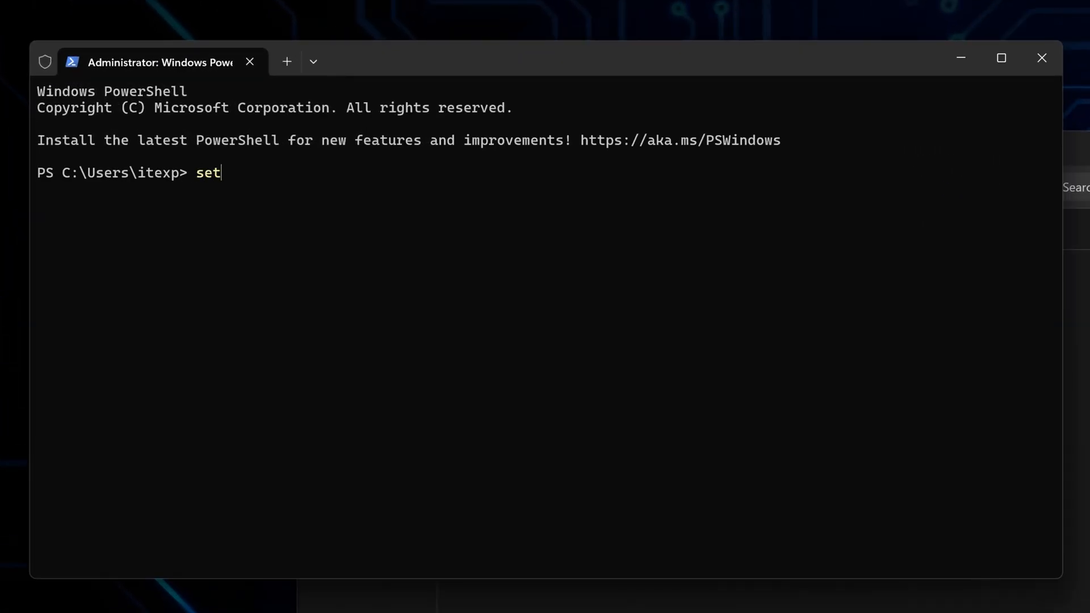
pyautogui.write('x /')
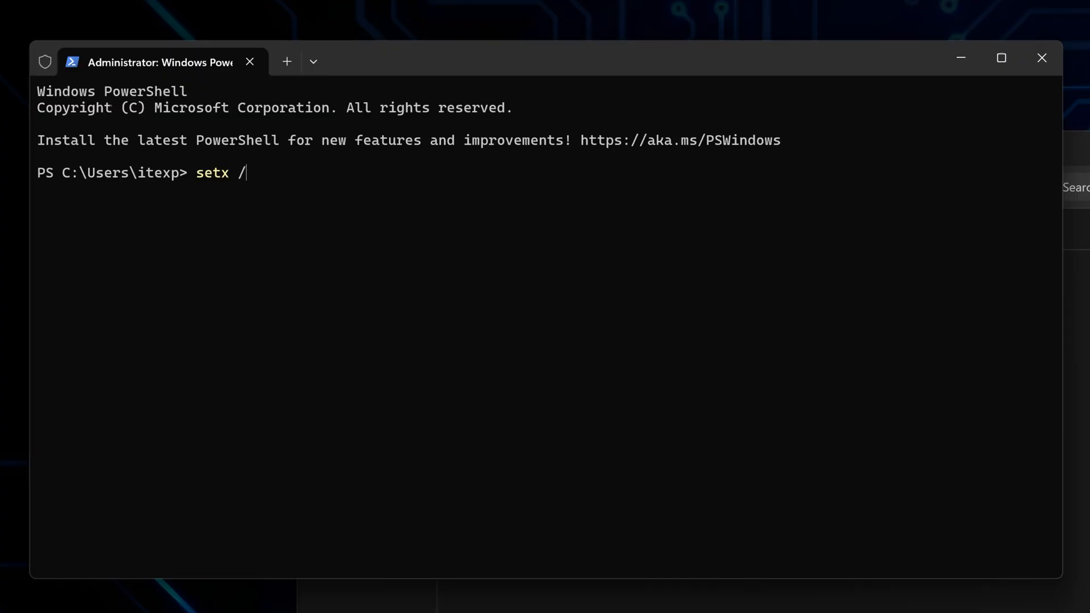
pyautogui.write('m path')
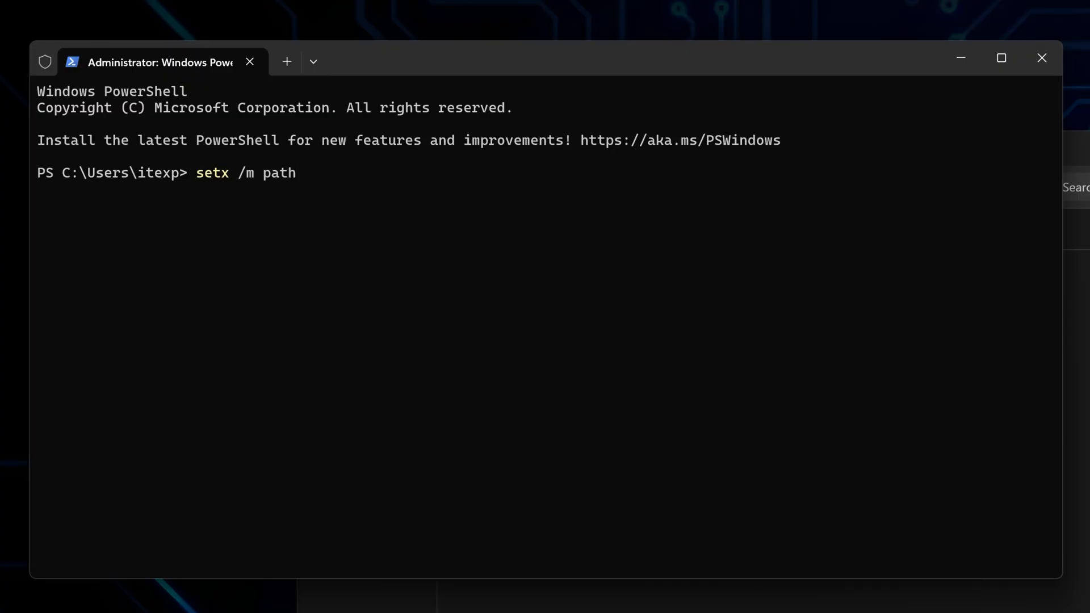
pyautogui.write('"')
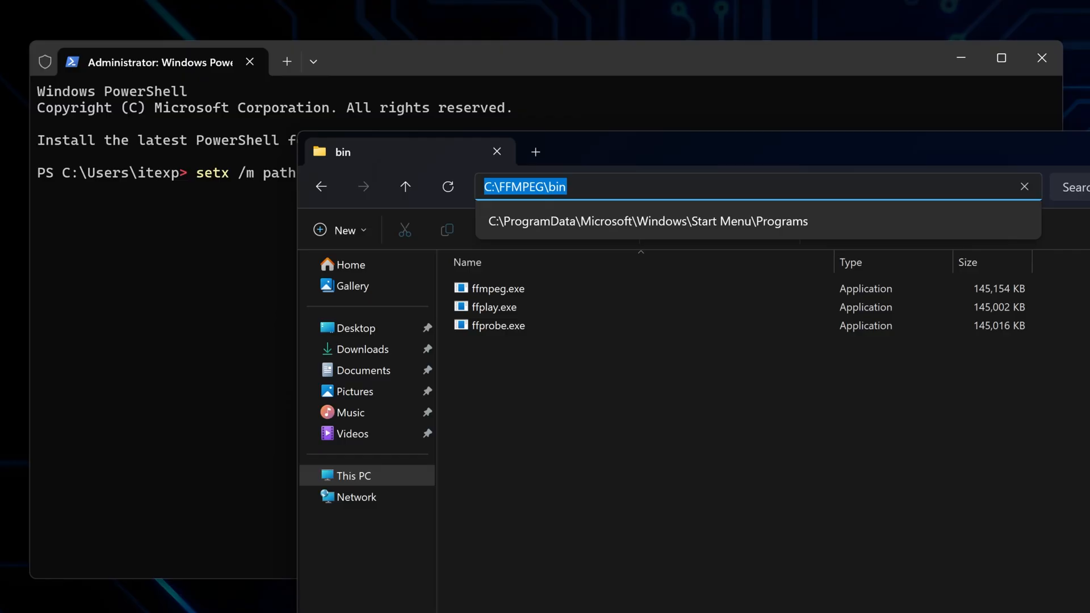
pyautogui.rightClick(549, 186)
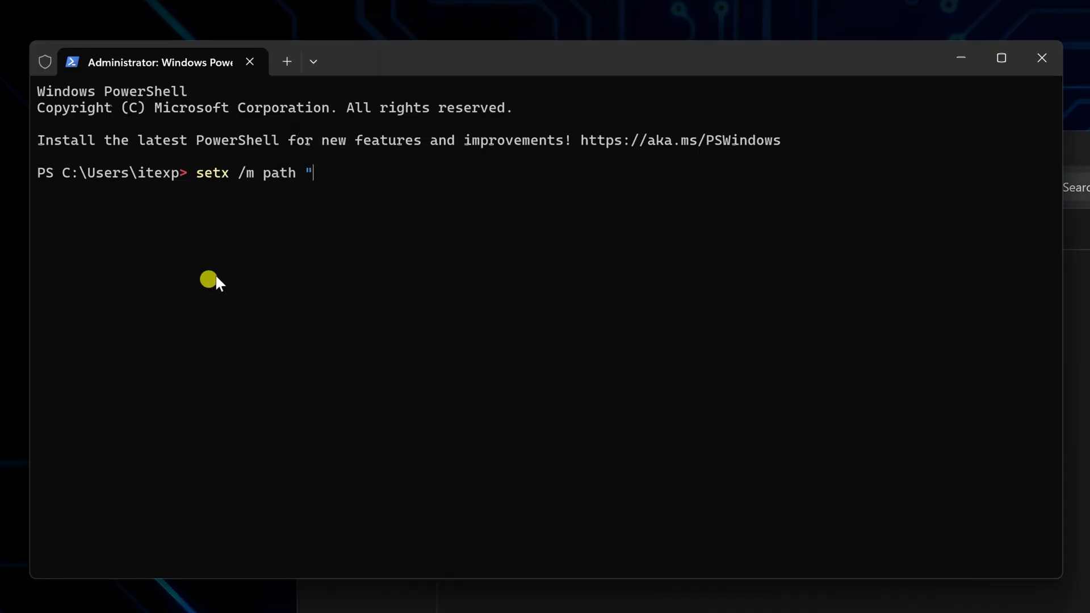
pyautogui.write('C:\\FFMPEG\\bin')
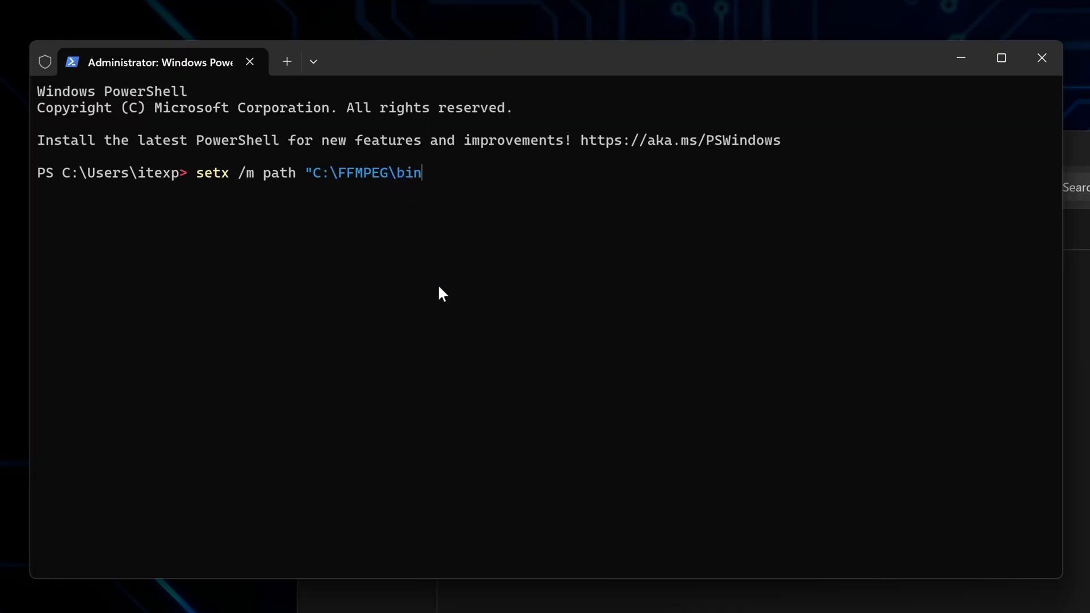
pyautogui.write(';')
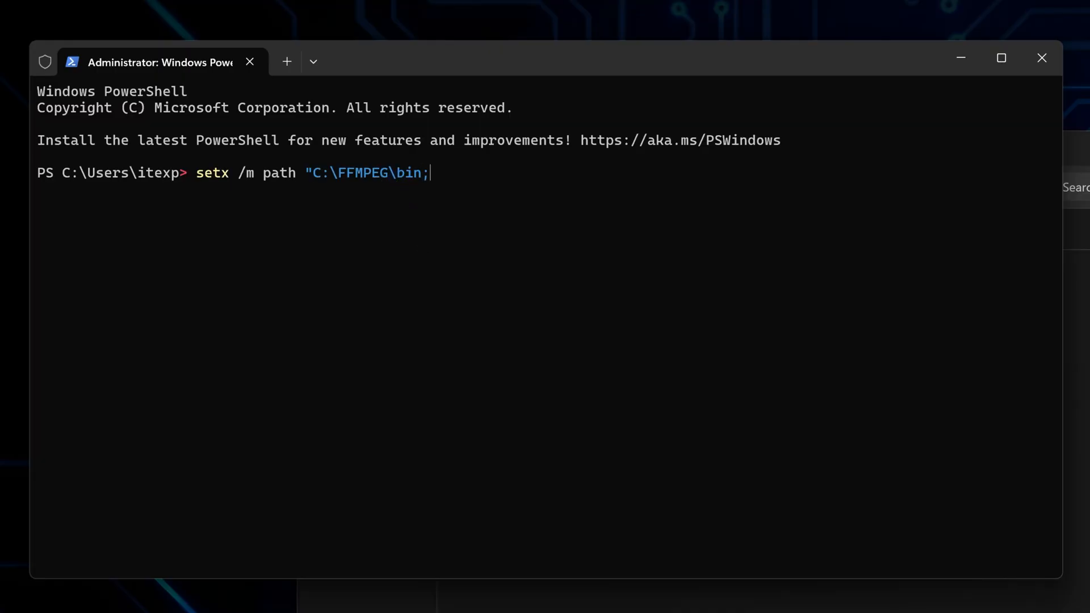
pyautogui.write('%pa')
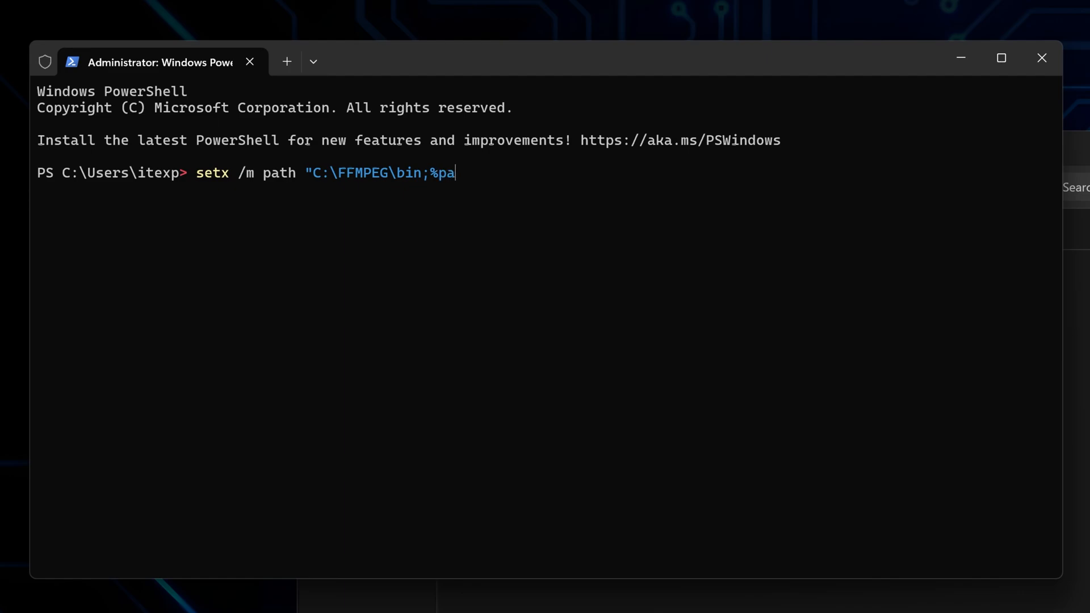
pyautogui.write('th%')
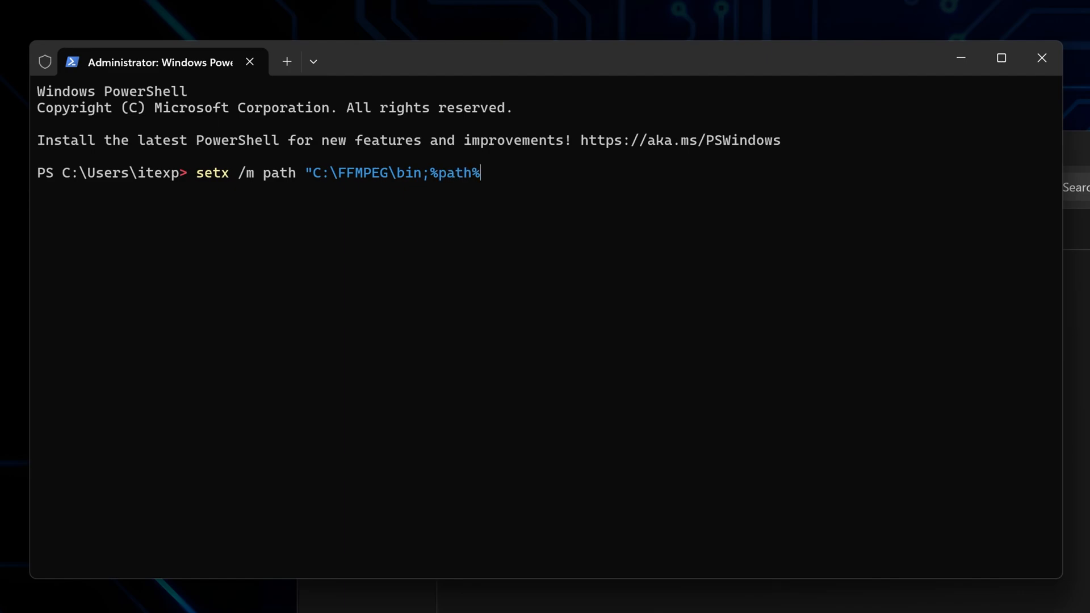
pyautogui.write('"')
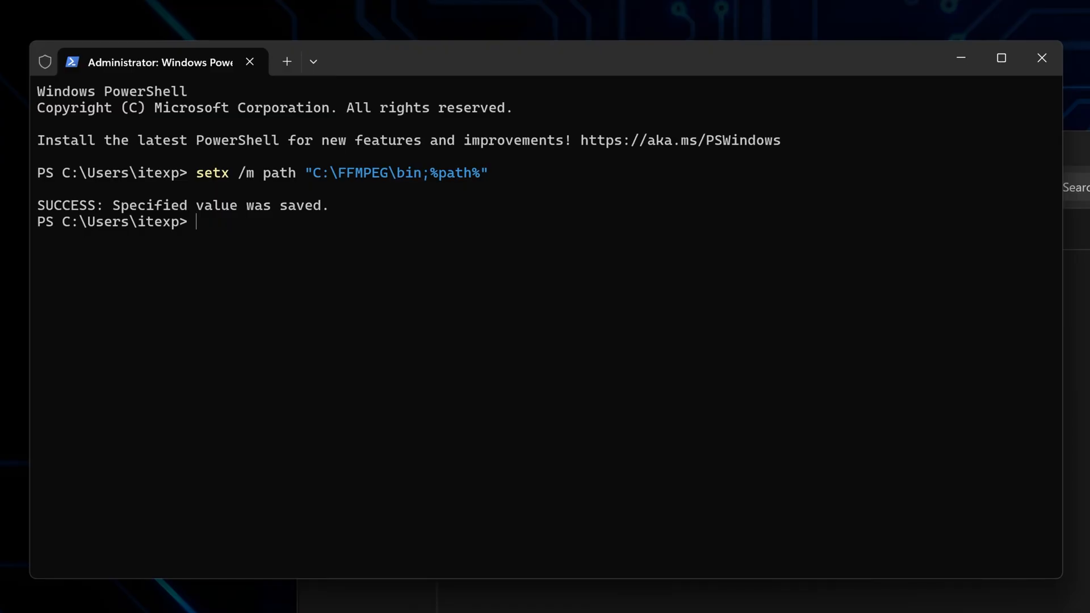
pyautogui.moveTo(530, 328)
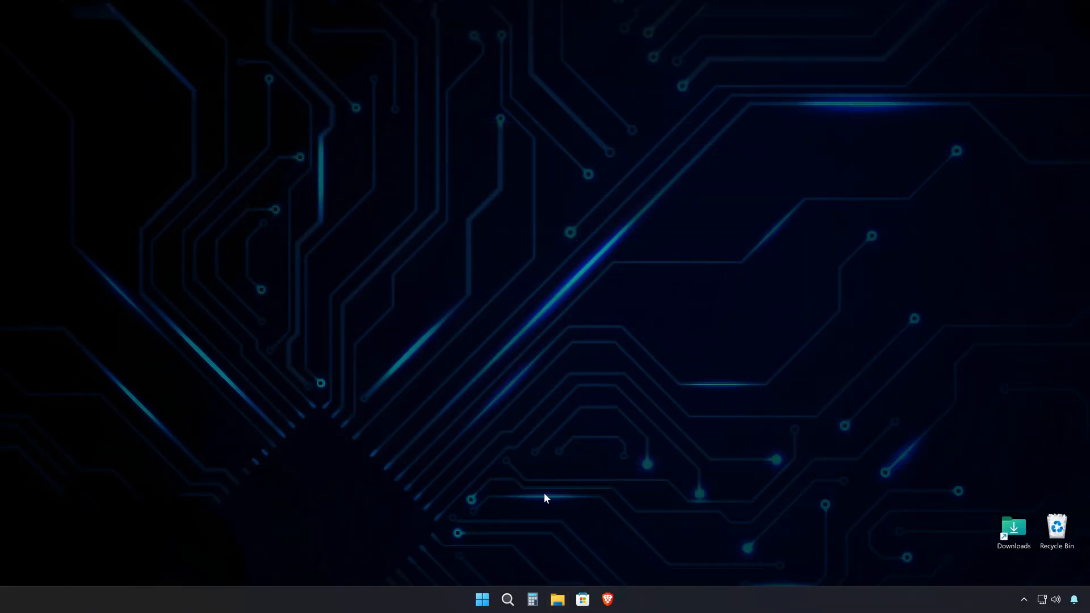
# In a fresh administrator PowerShell, run ffmpeg -version to verify the installation
pyautogui.click(482, 598)
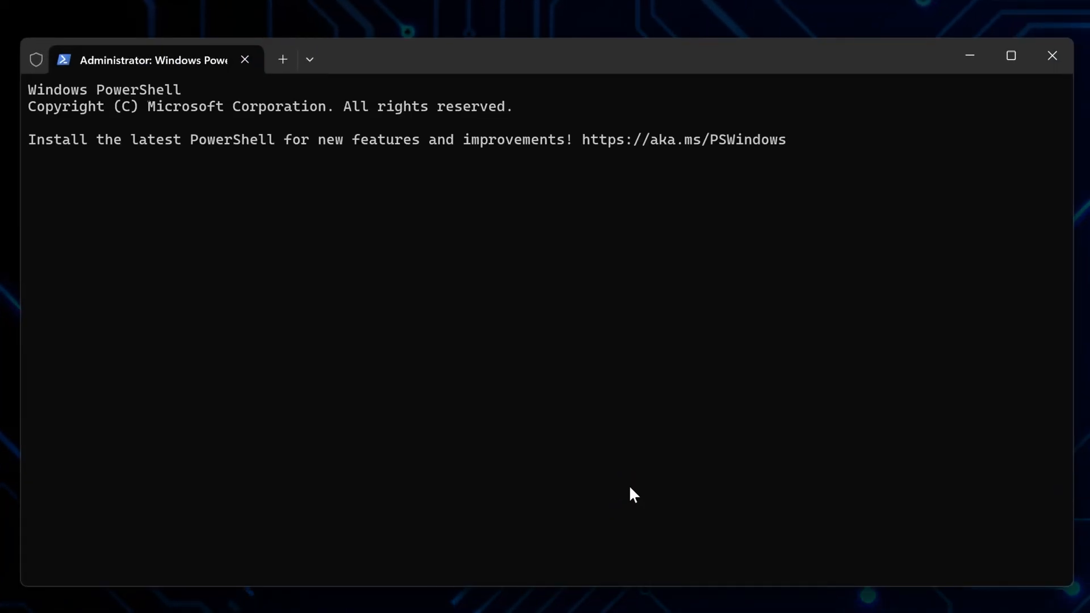
pyautogui.write('ffmpeg')
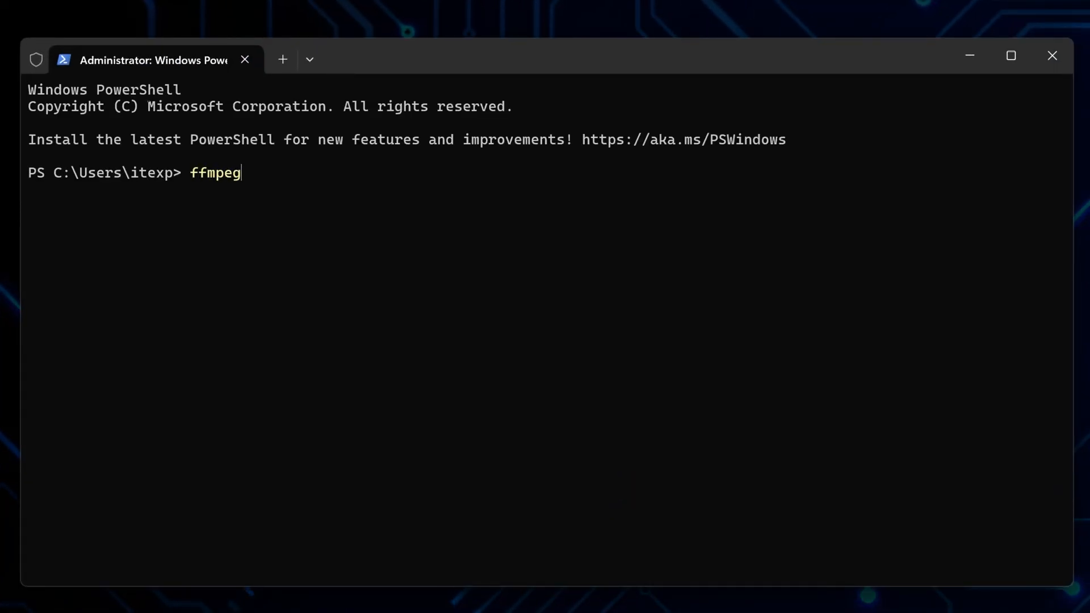
pyautogui.write('-version')
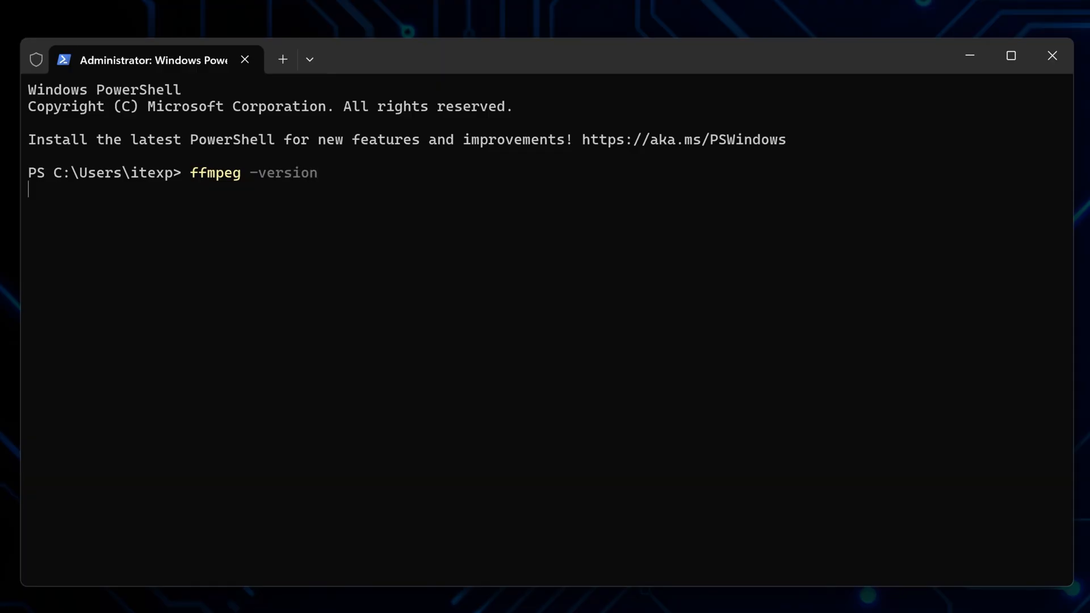